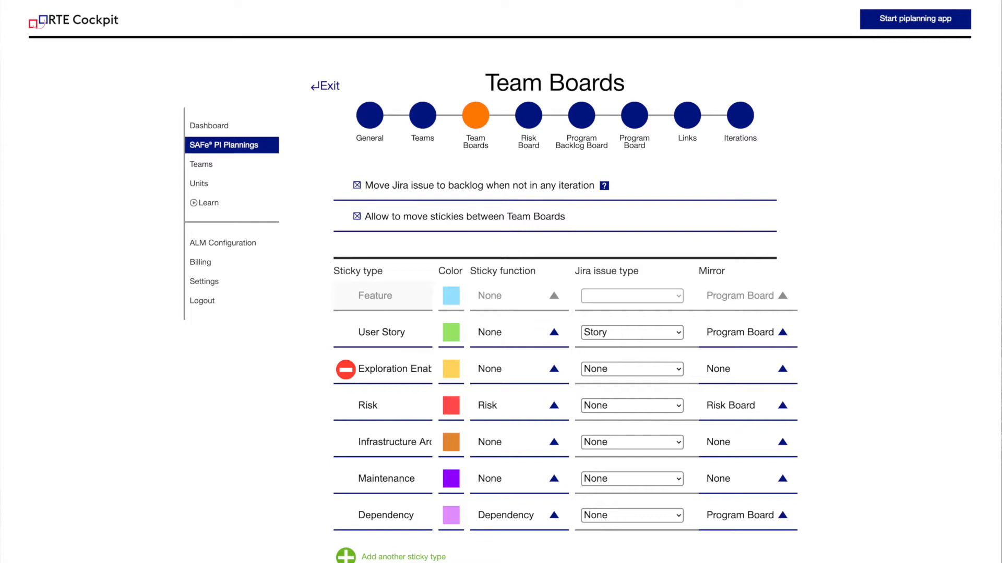
Review the teams list, then start a new ALM connection offering Jira, Rally and Azure DevOps.
{"action": "left_click", "coordinate": [201, 164]}
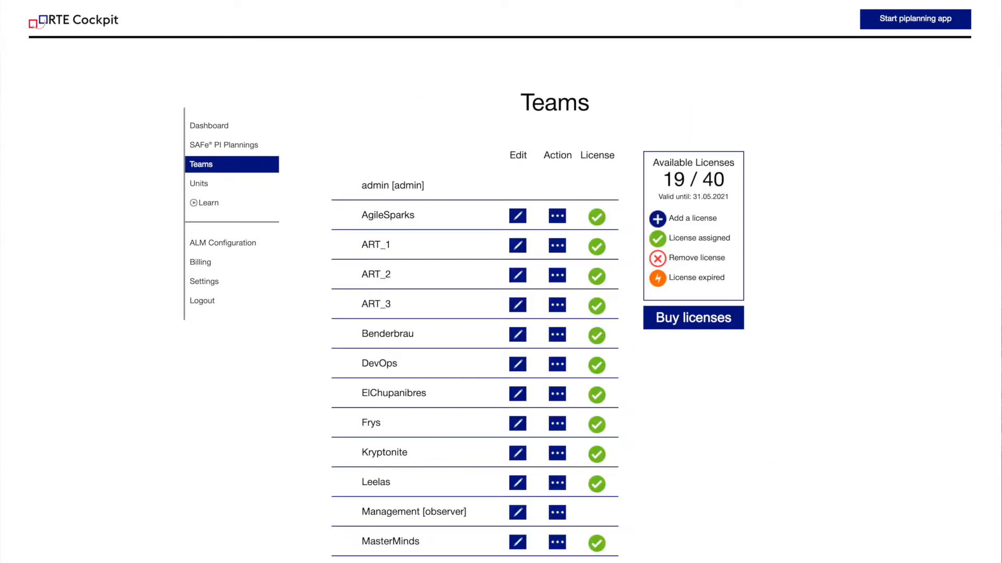
{"action": "left_click", "coordinate": [222, 242]}
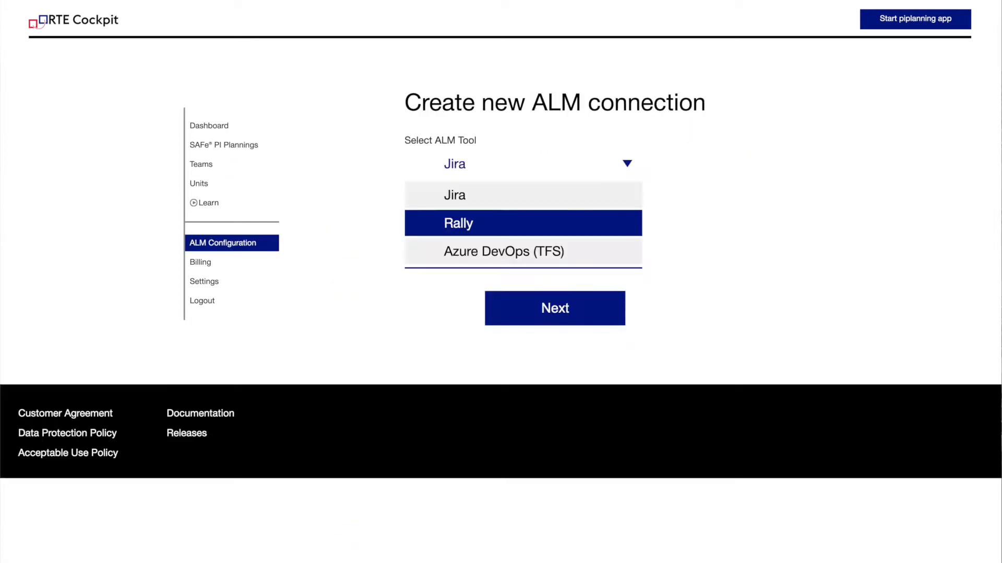